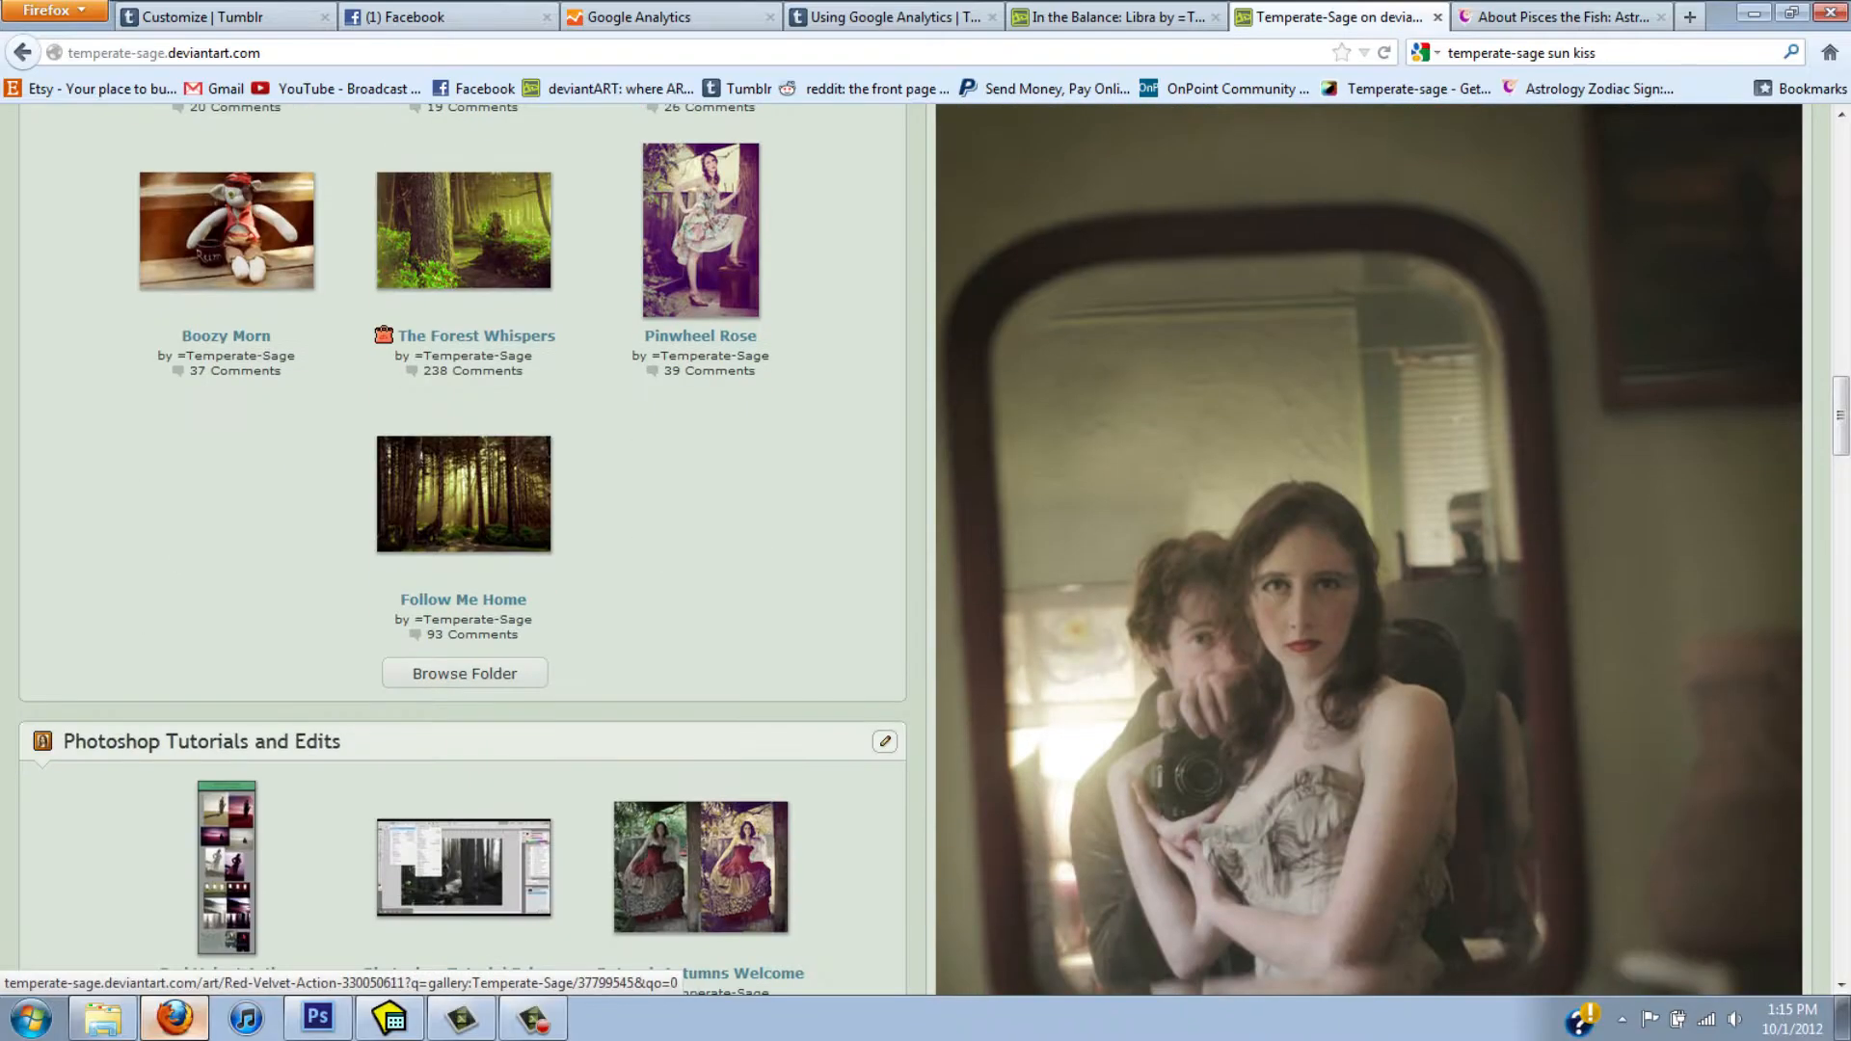
- Browse the Red Velvet Action DeviantArt page, then open Red Velvet Action.zip in WinRAR
left_click(225, 866)
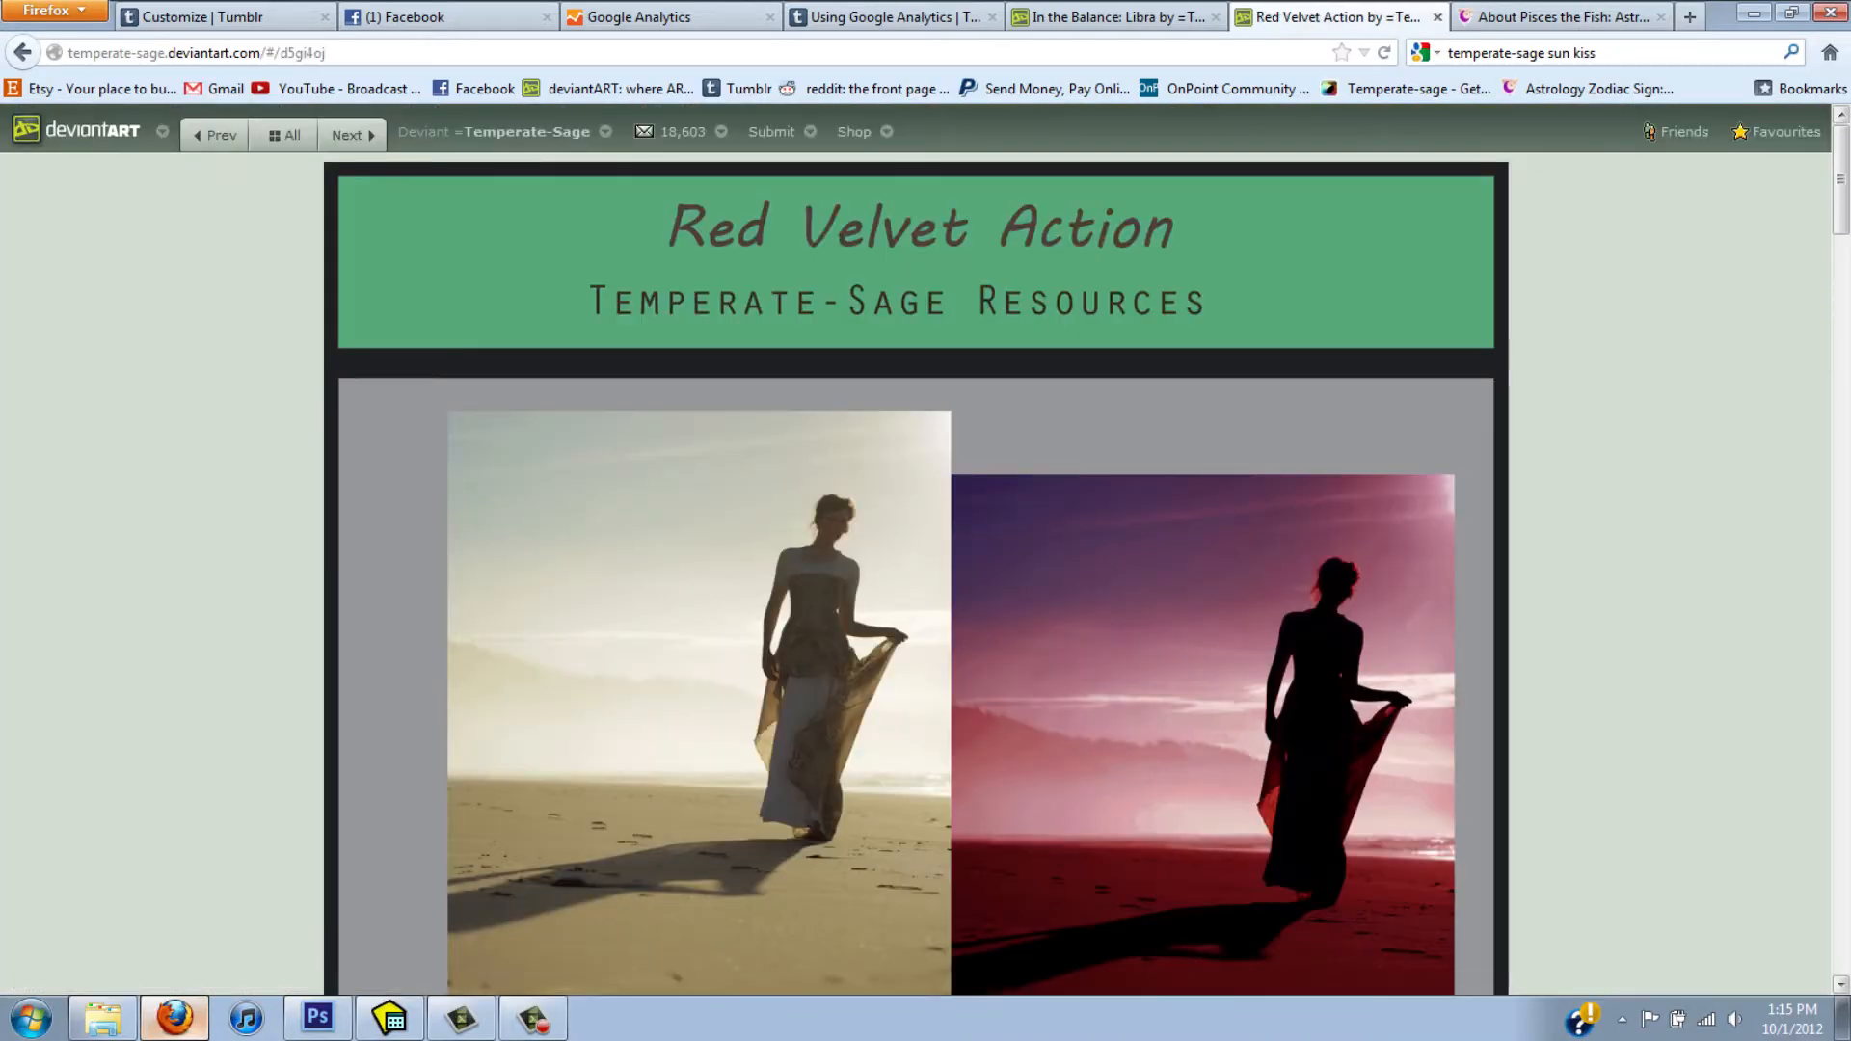
scroll("down", 3)
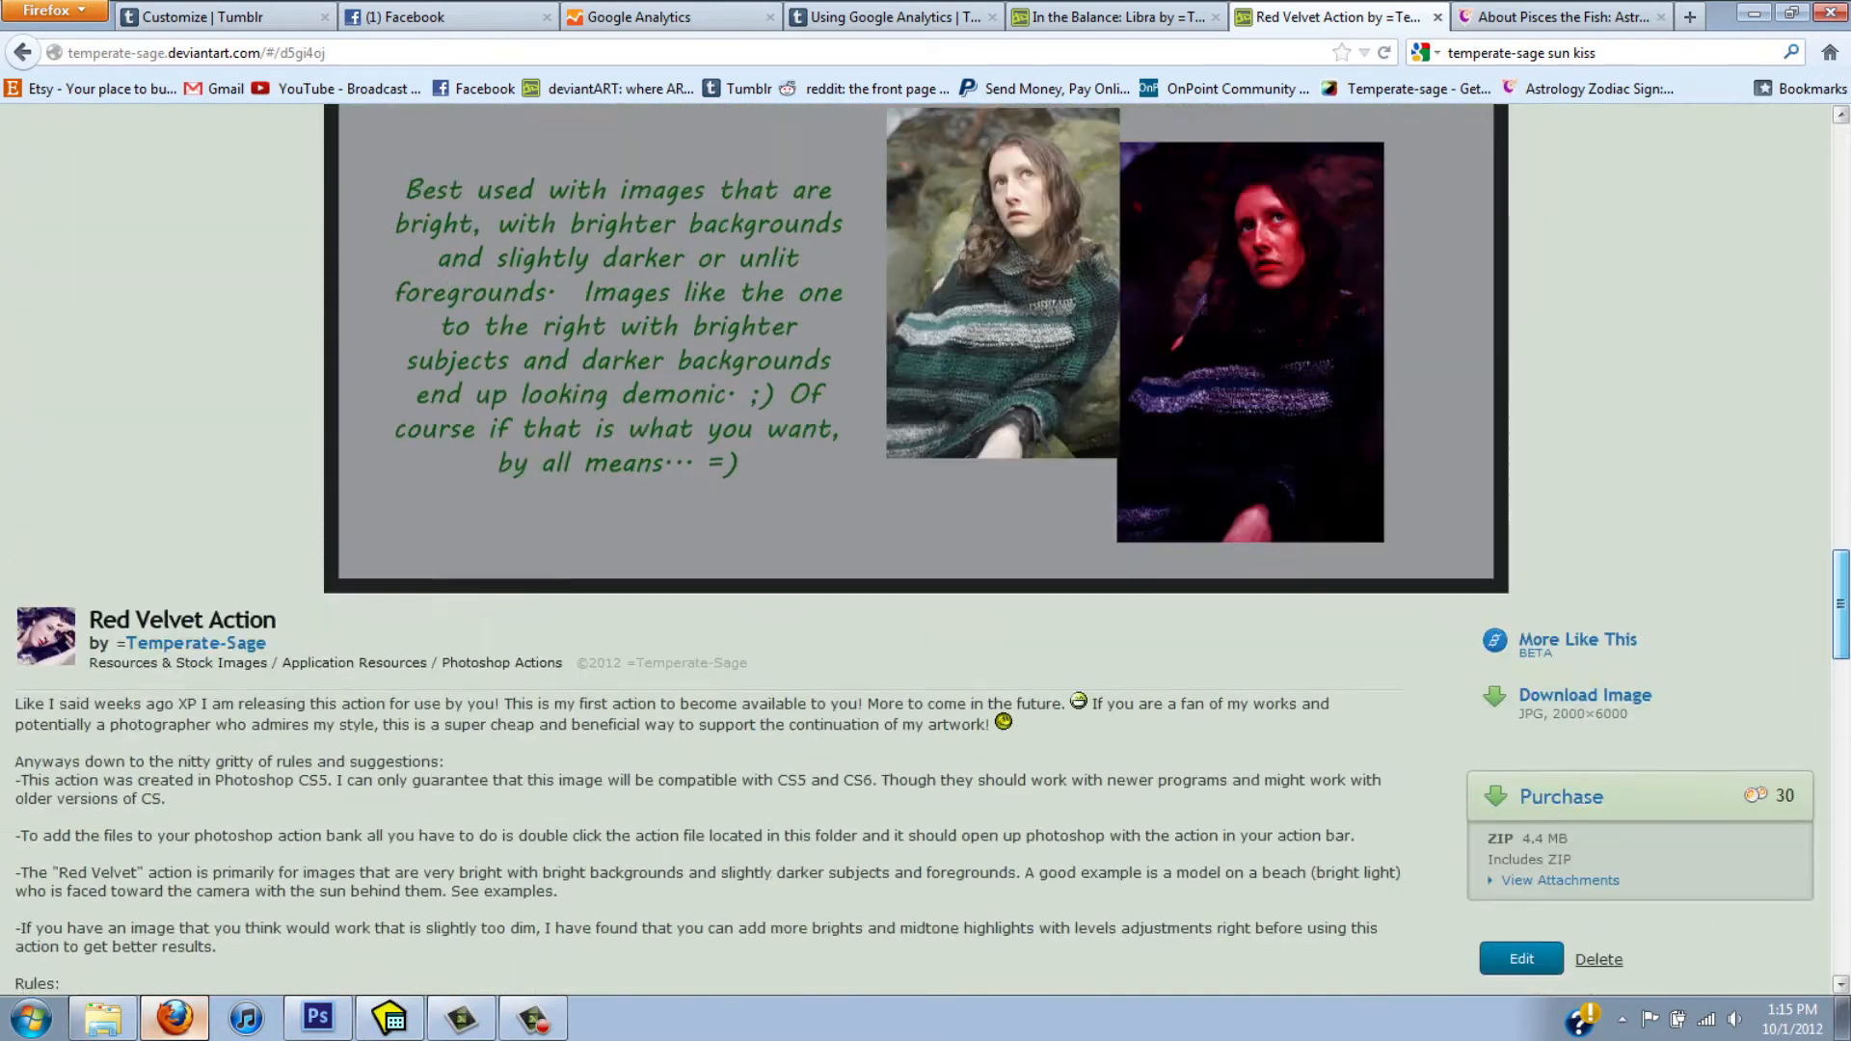
scroll("down", 3)
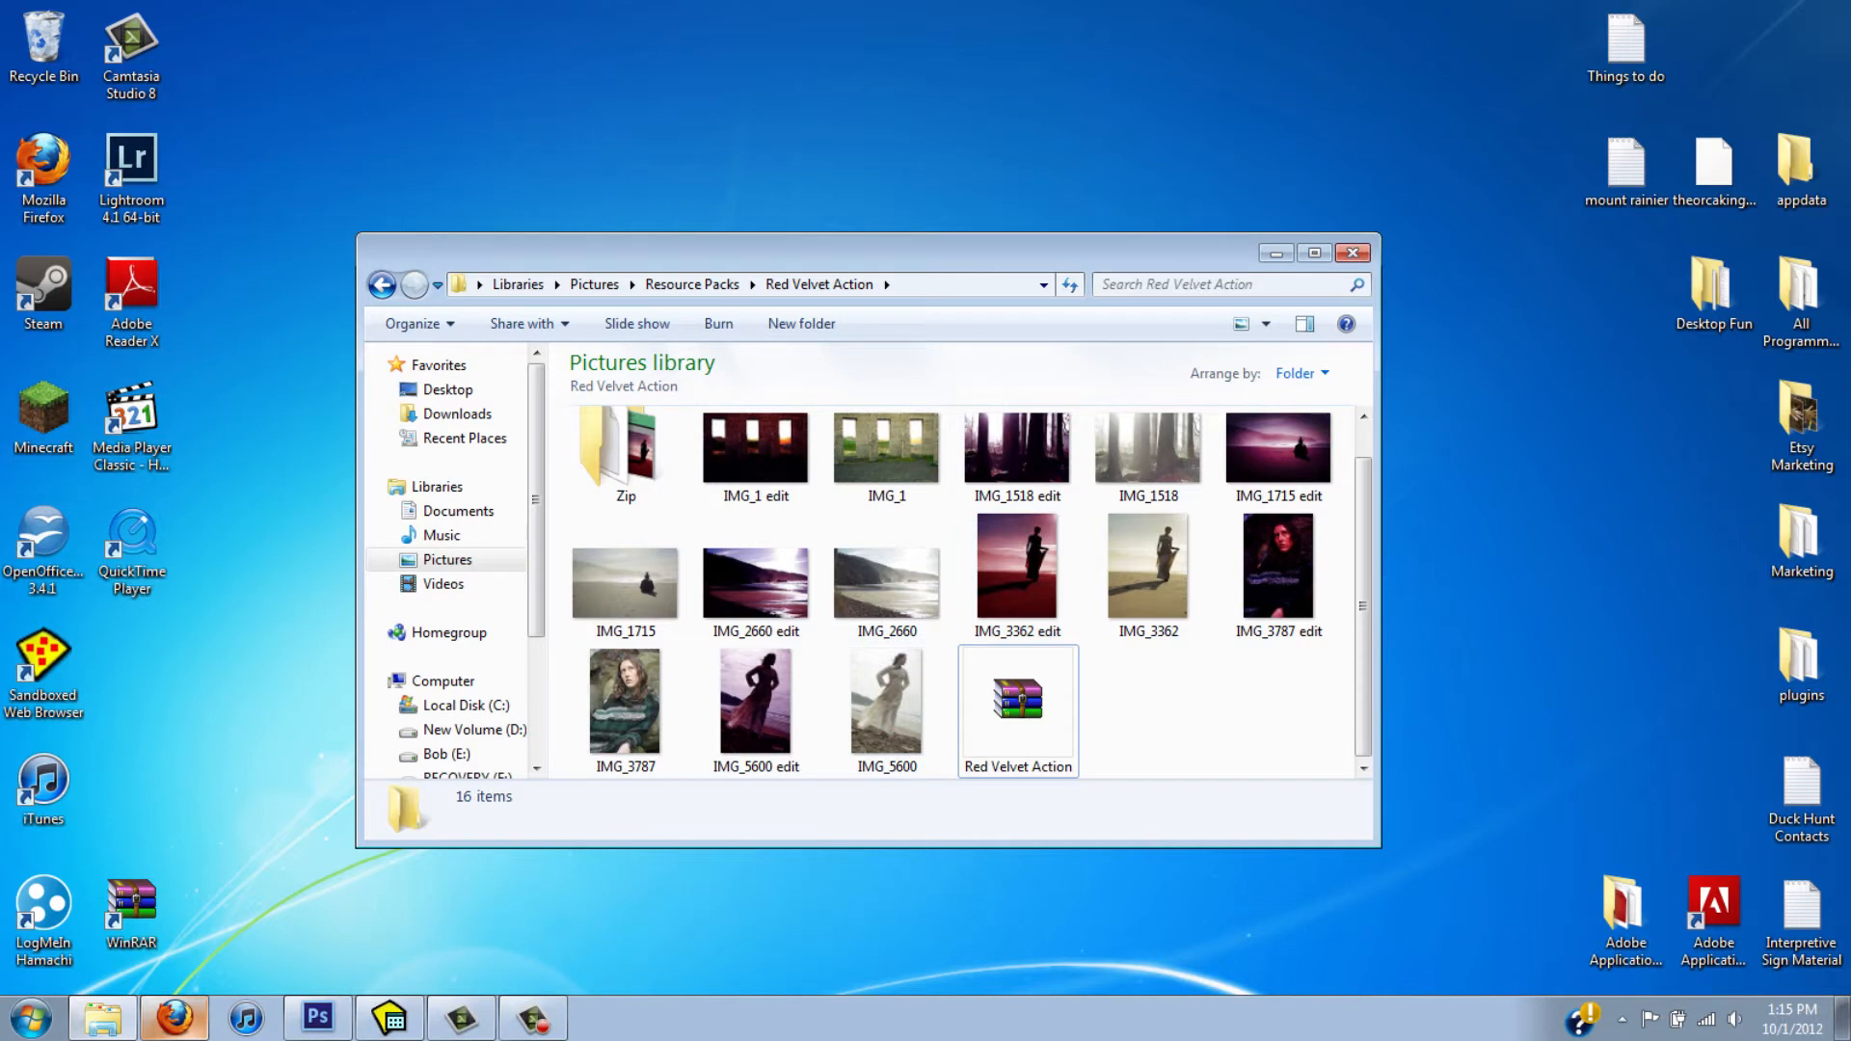
double_click(1019, 703)
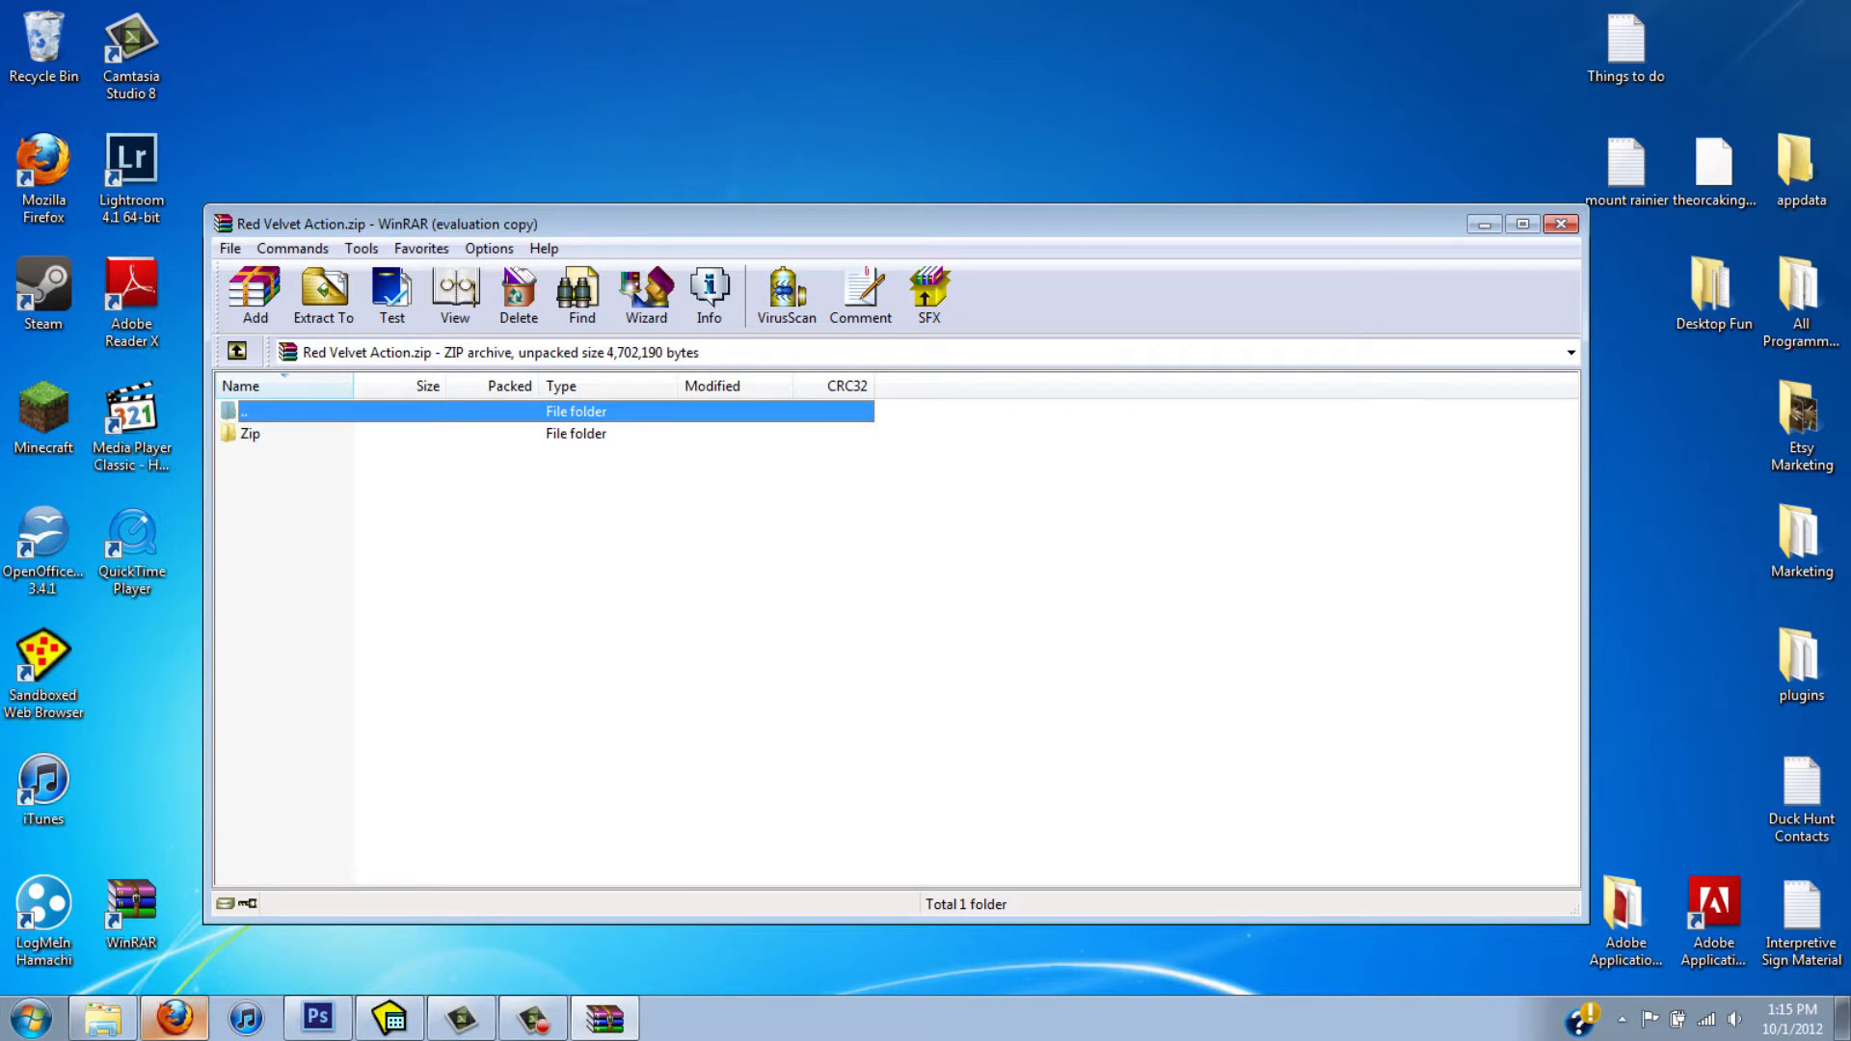
- Extract Red Velvet Action.atn from the archive's Zip folder to the desktop for Photoshop
double_click(251, 433)
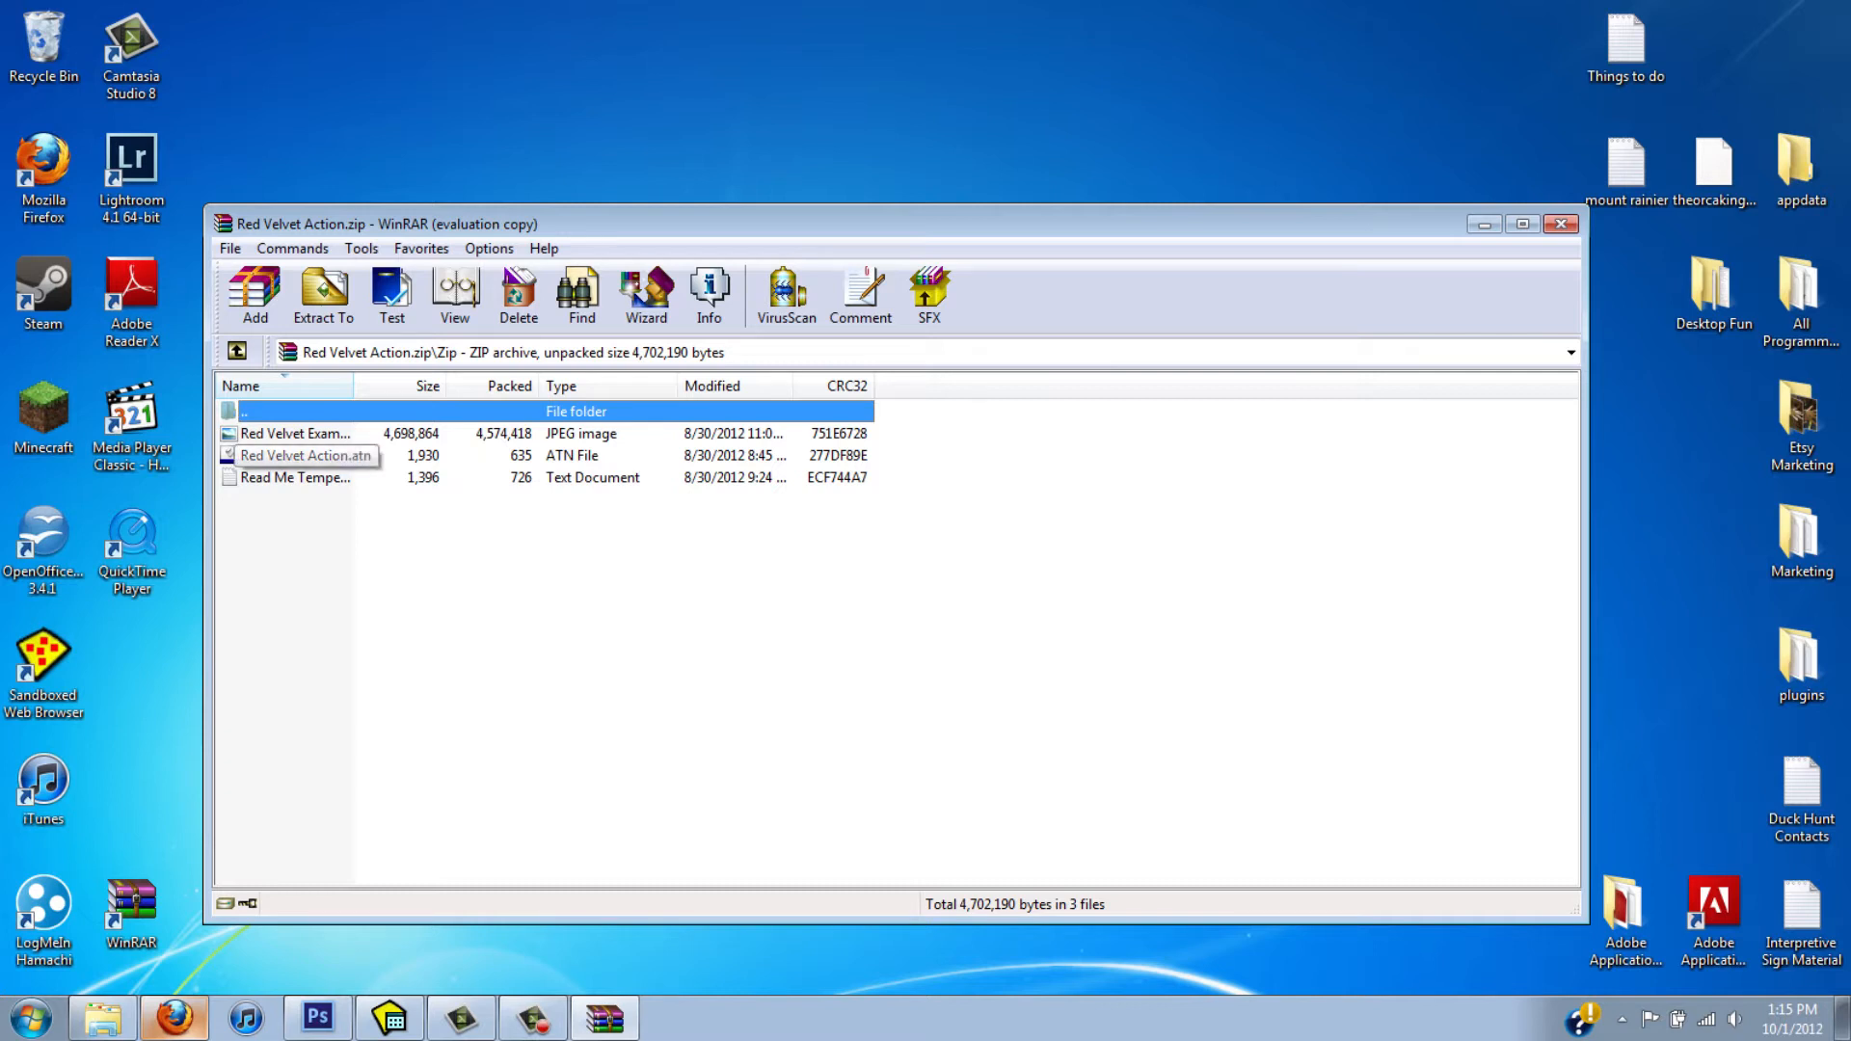
right_click(305, 456)
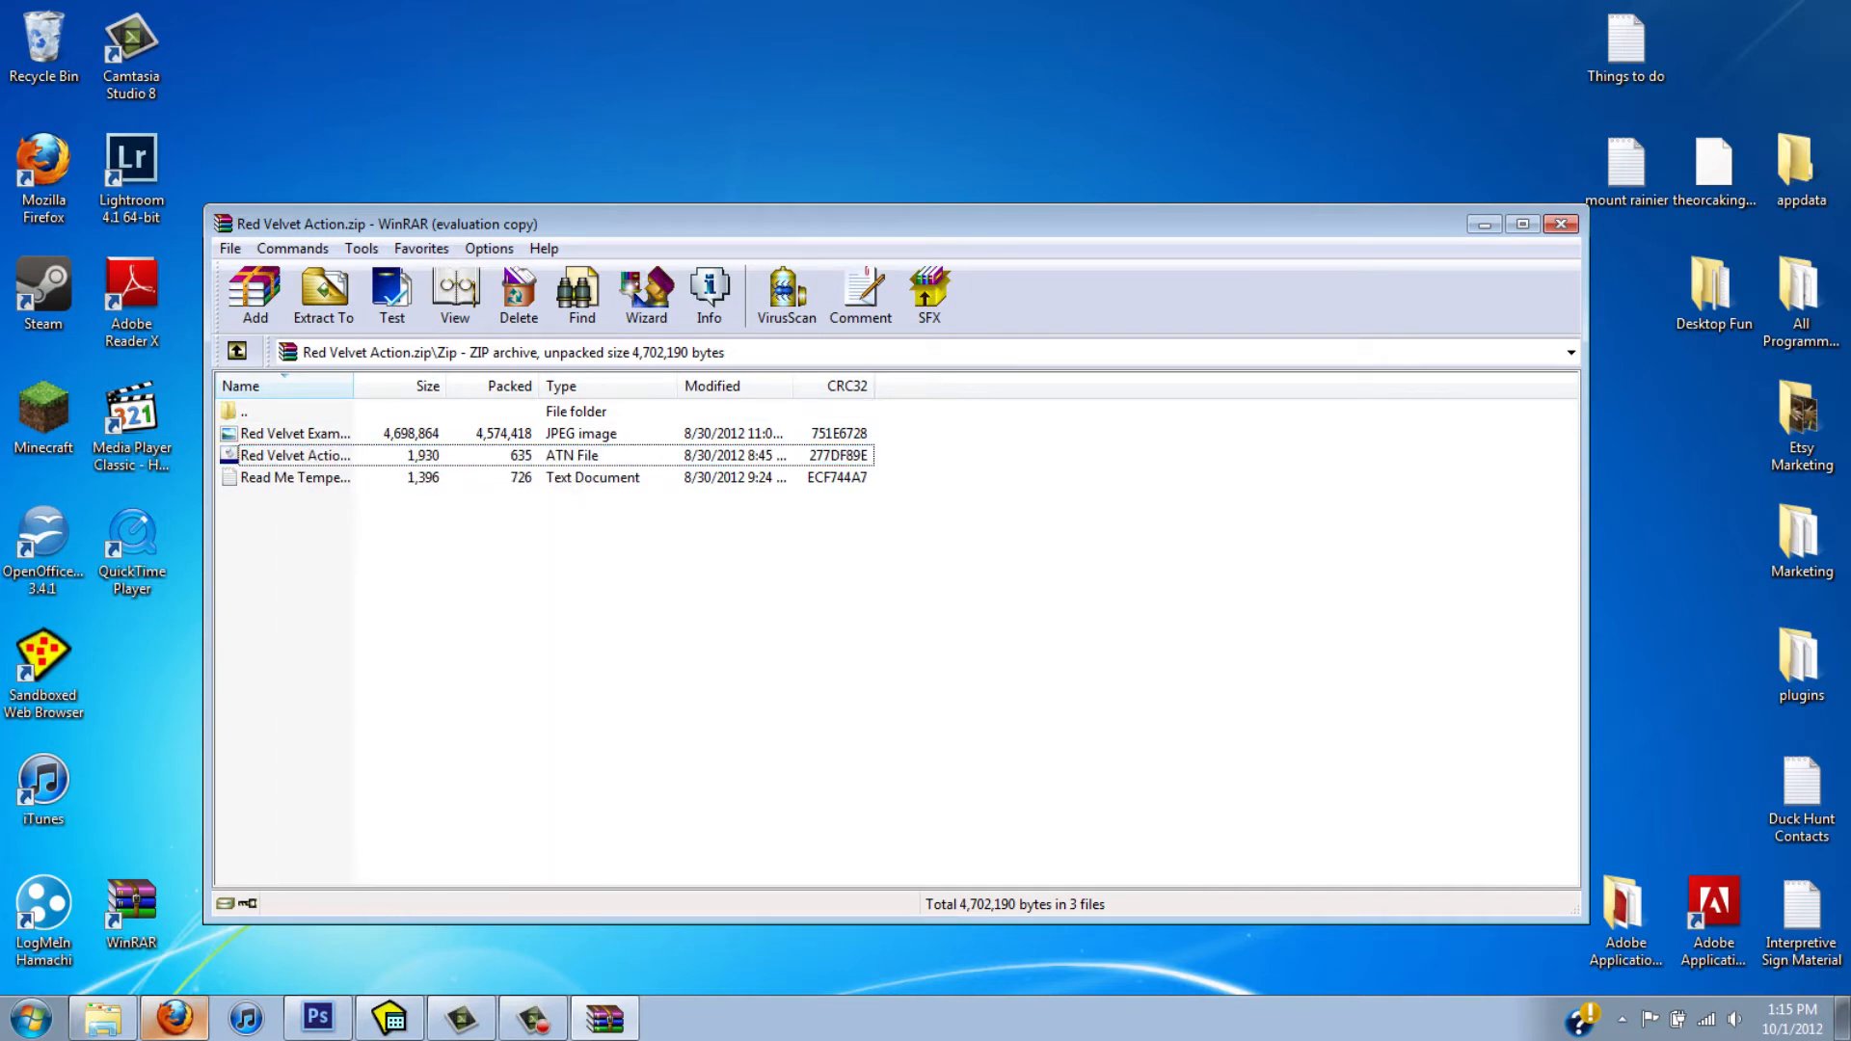
left_click(295, 456)
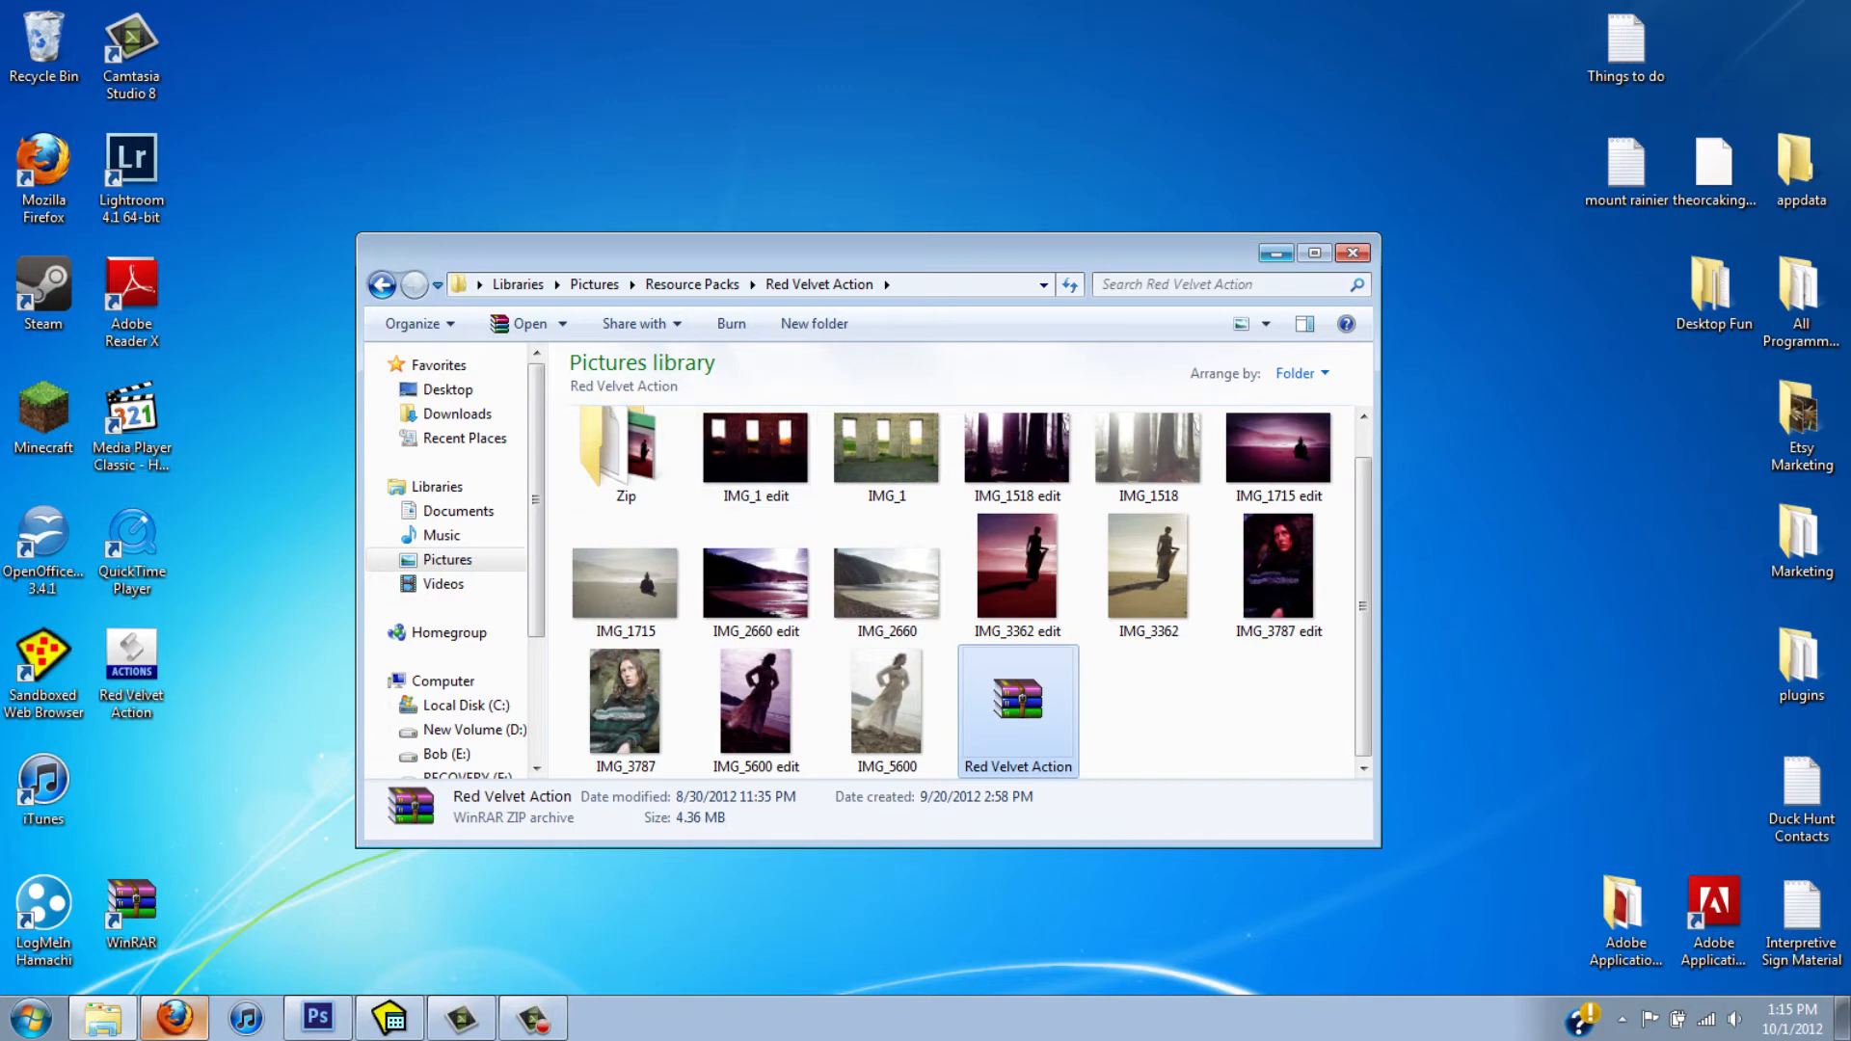
left_click(1353, 252)
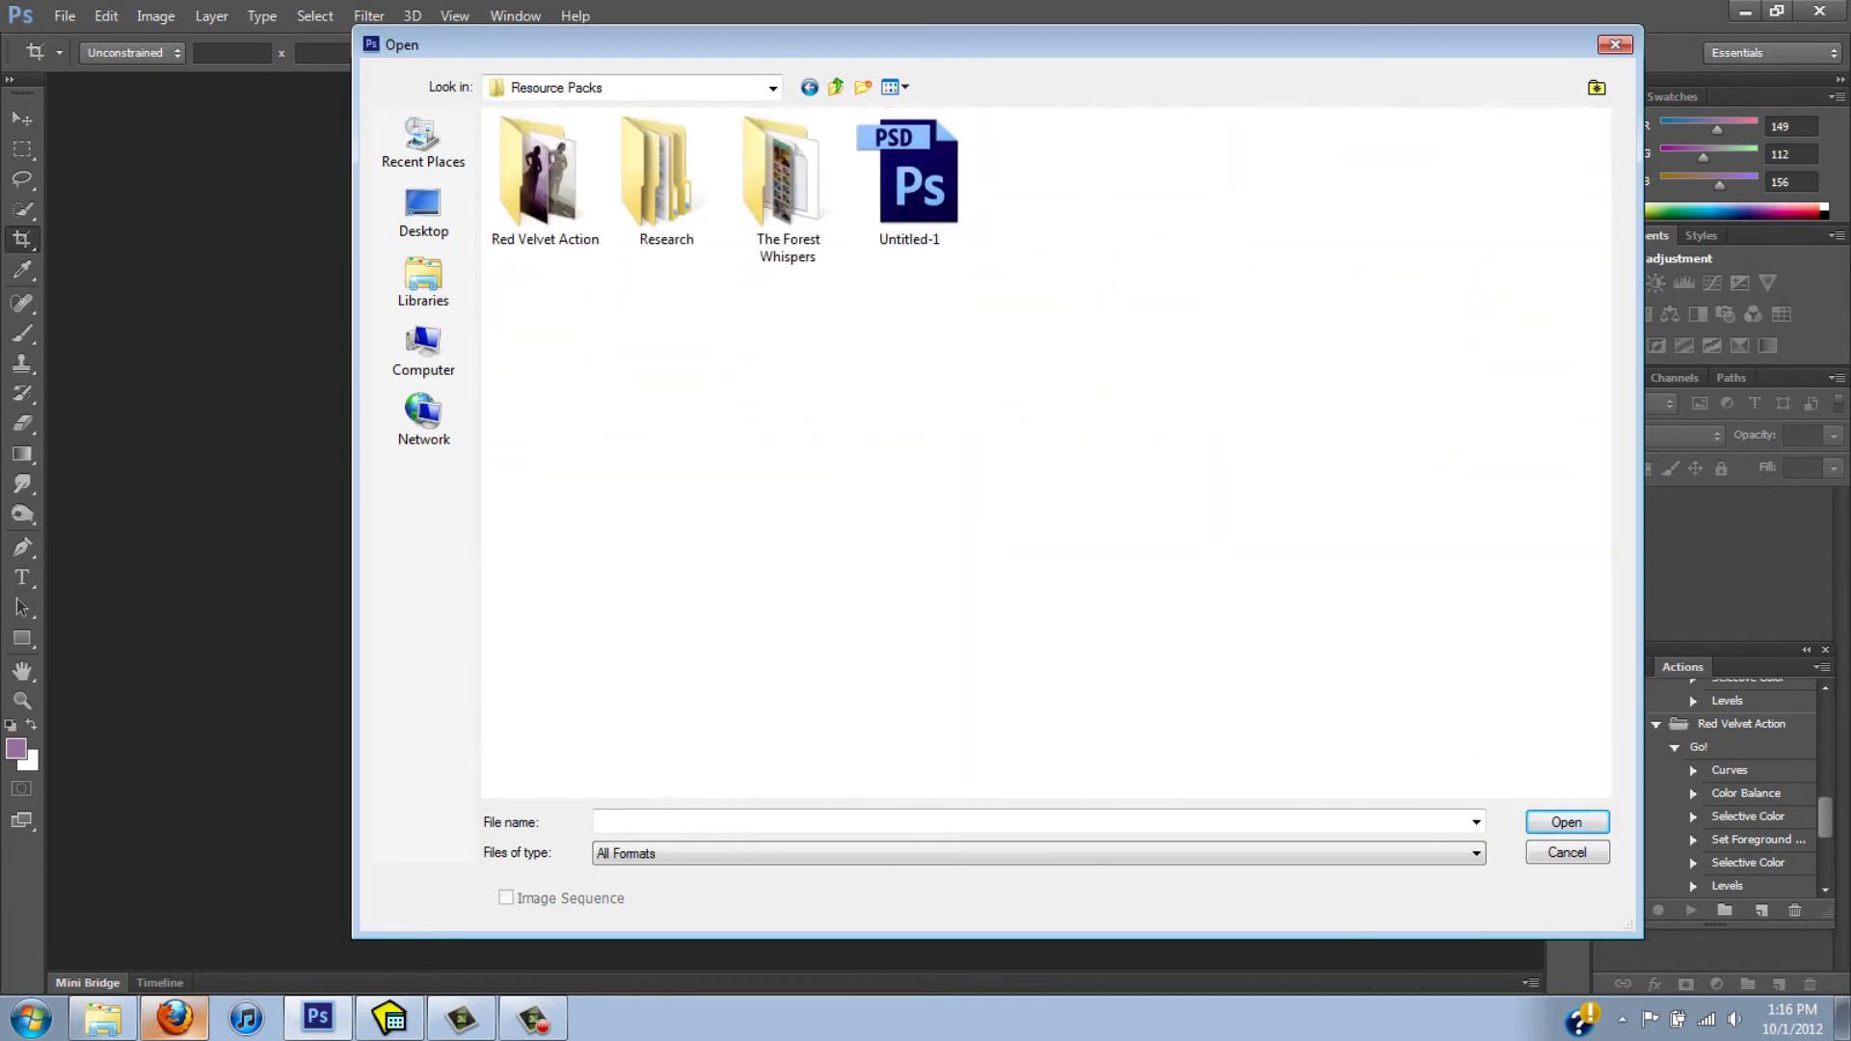
- Open the IMG_3362 beach photo from the Red Velvet Action folder
double_click(543, 174)
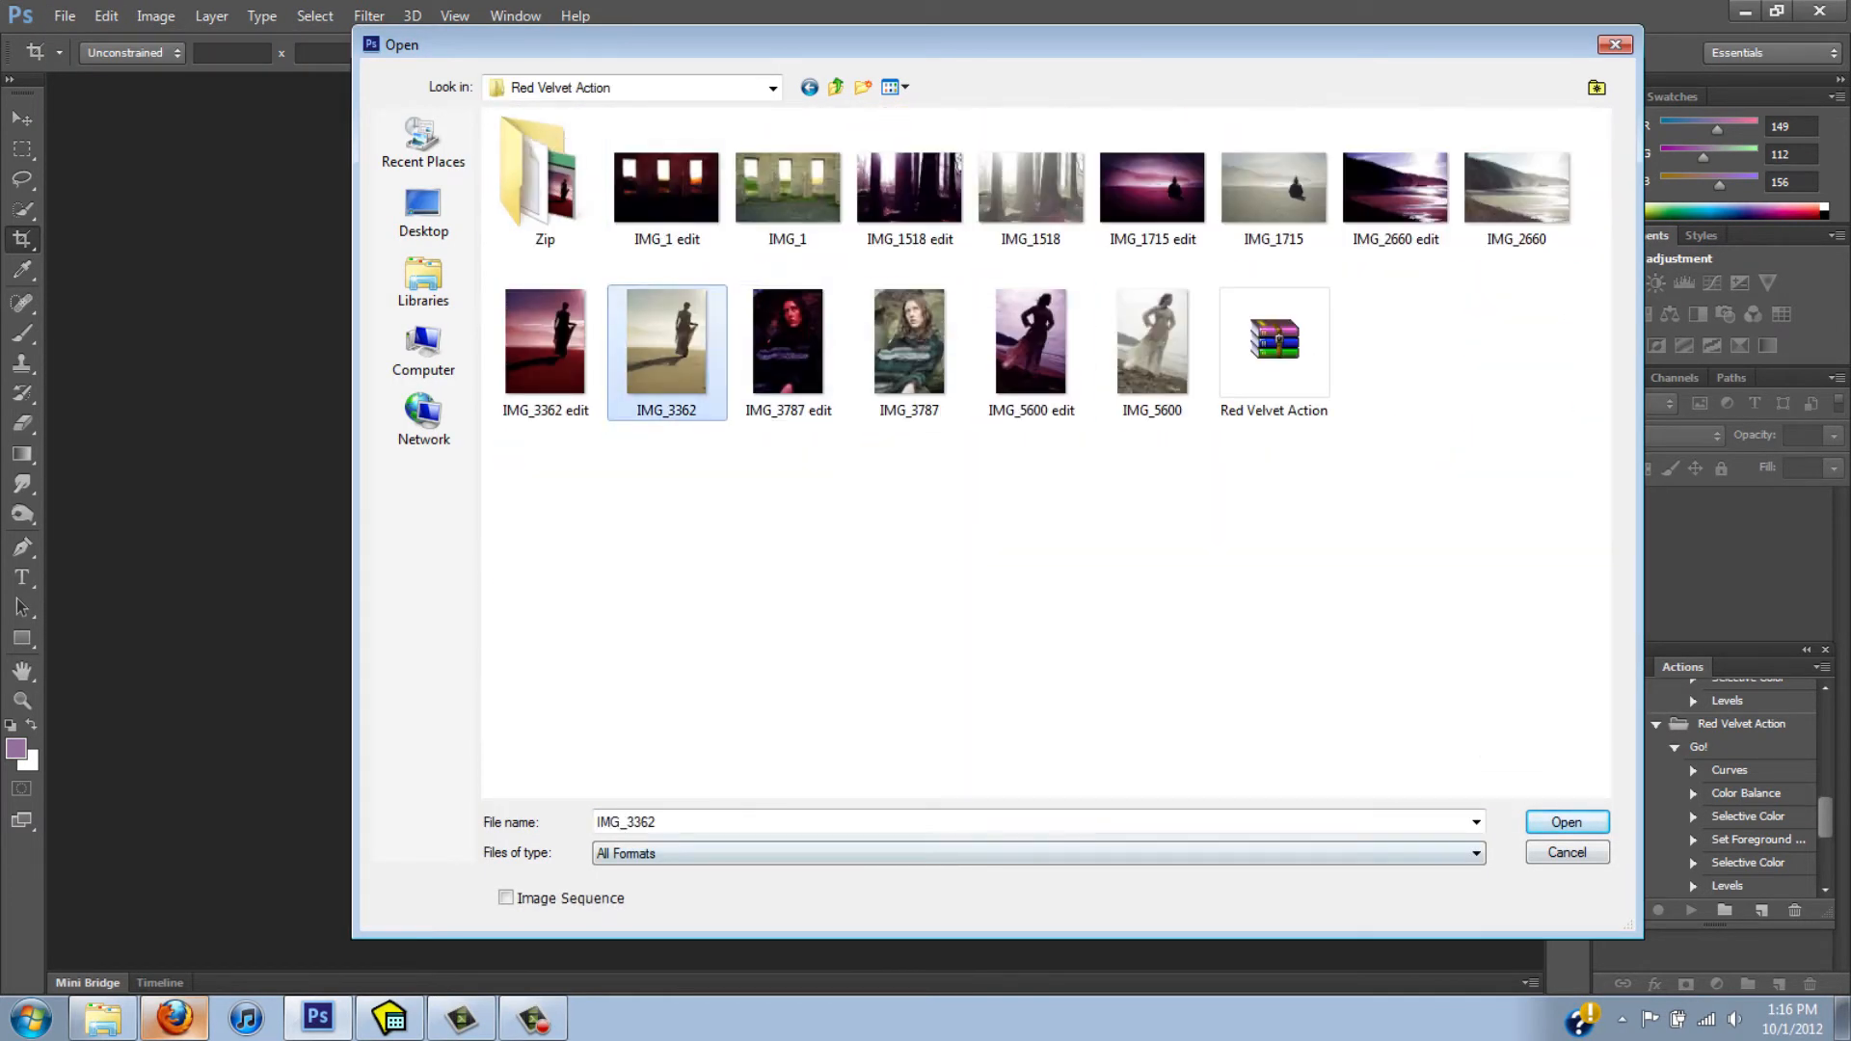
left_click(1565, 822)
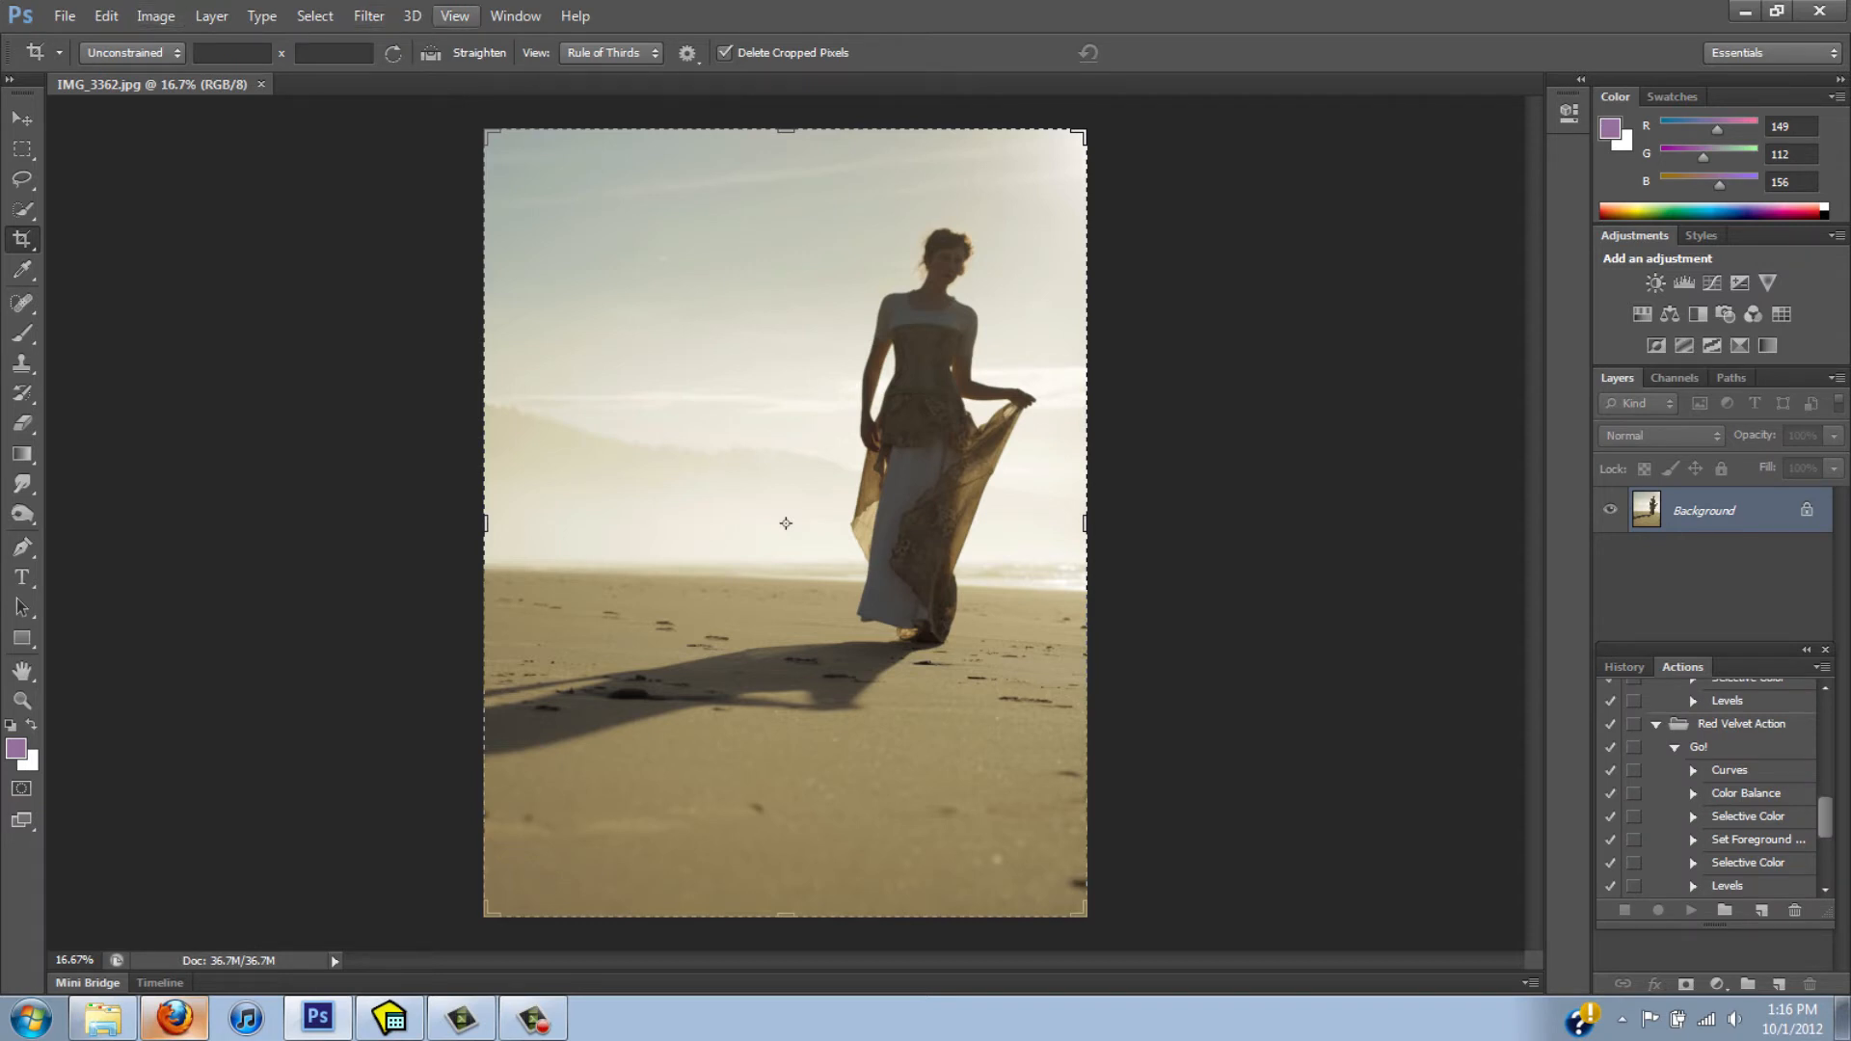
left_click(515, 15)
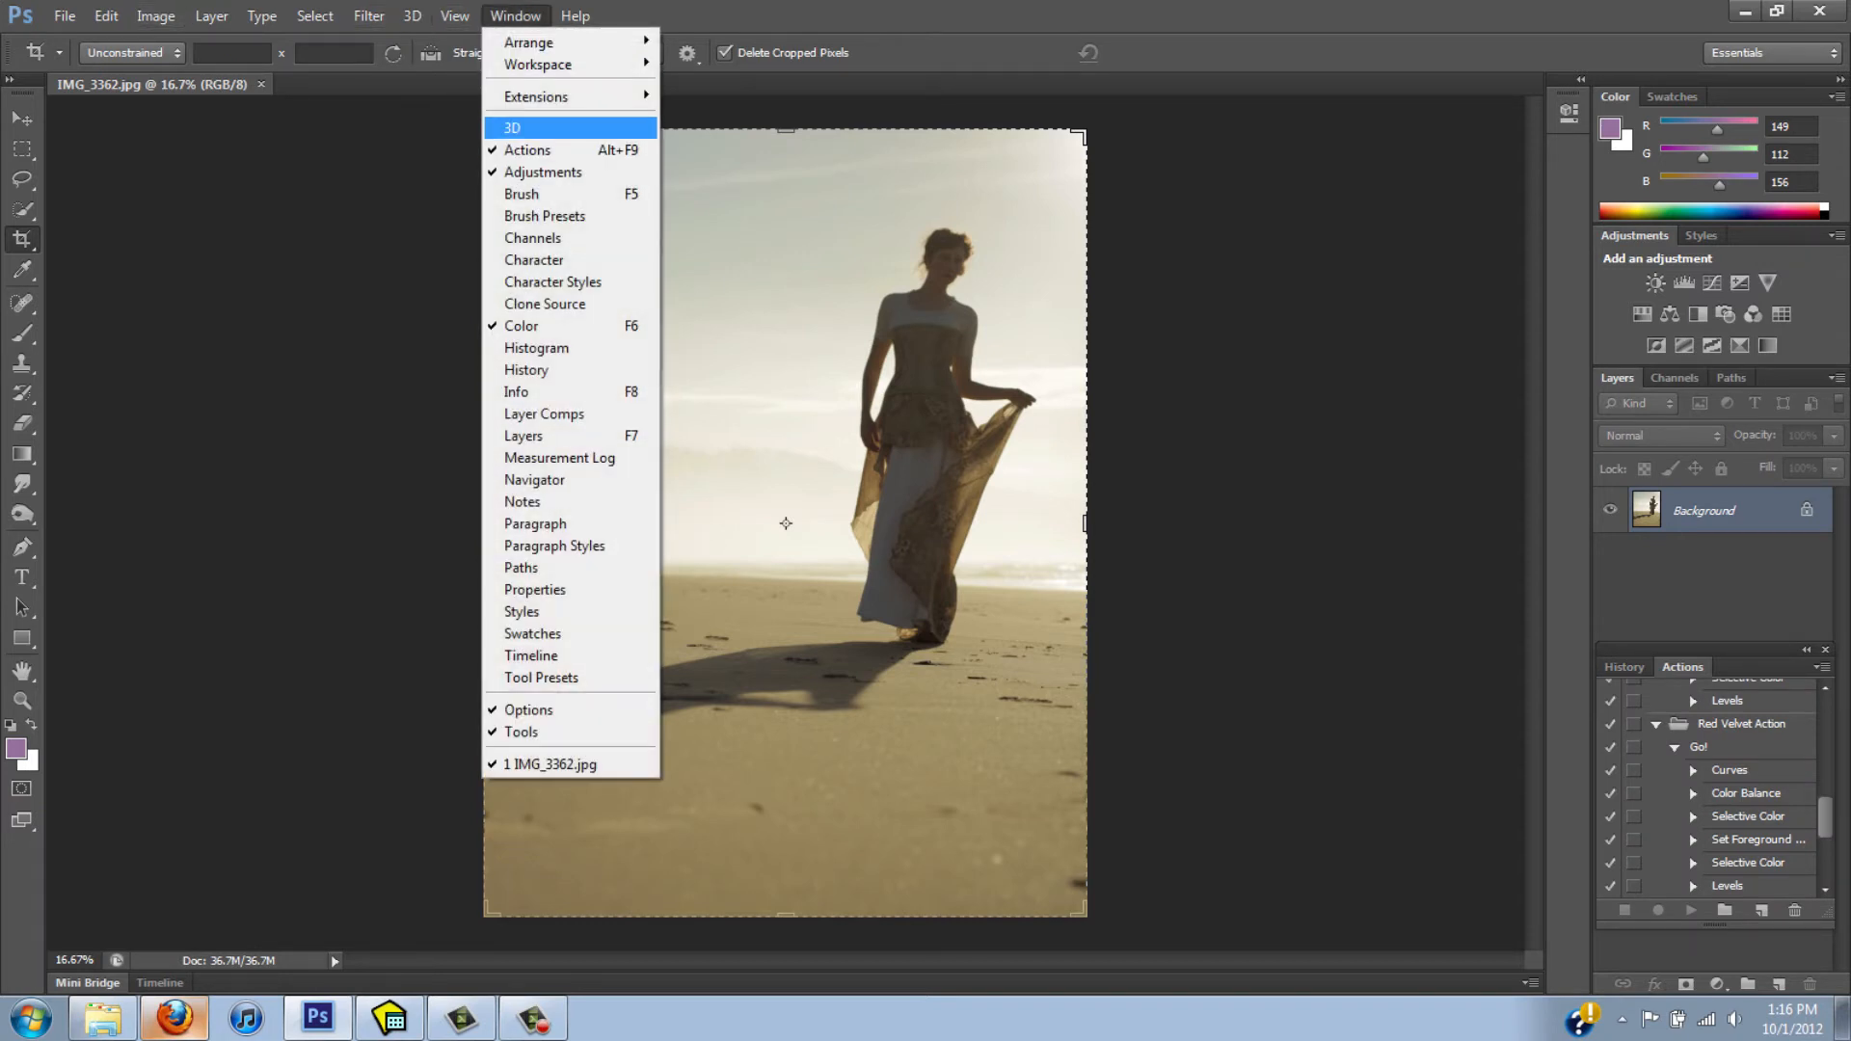
mouse_move(526, 150)
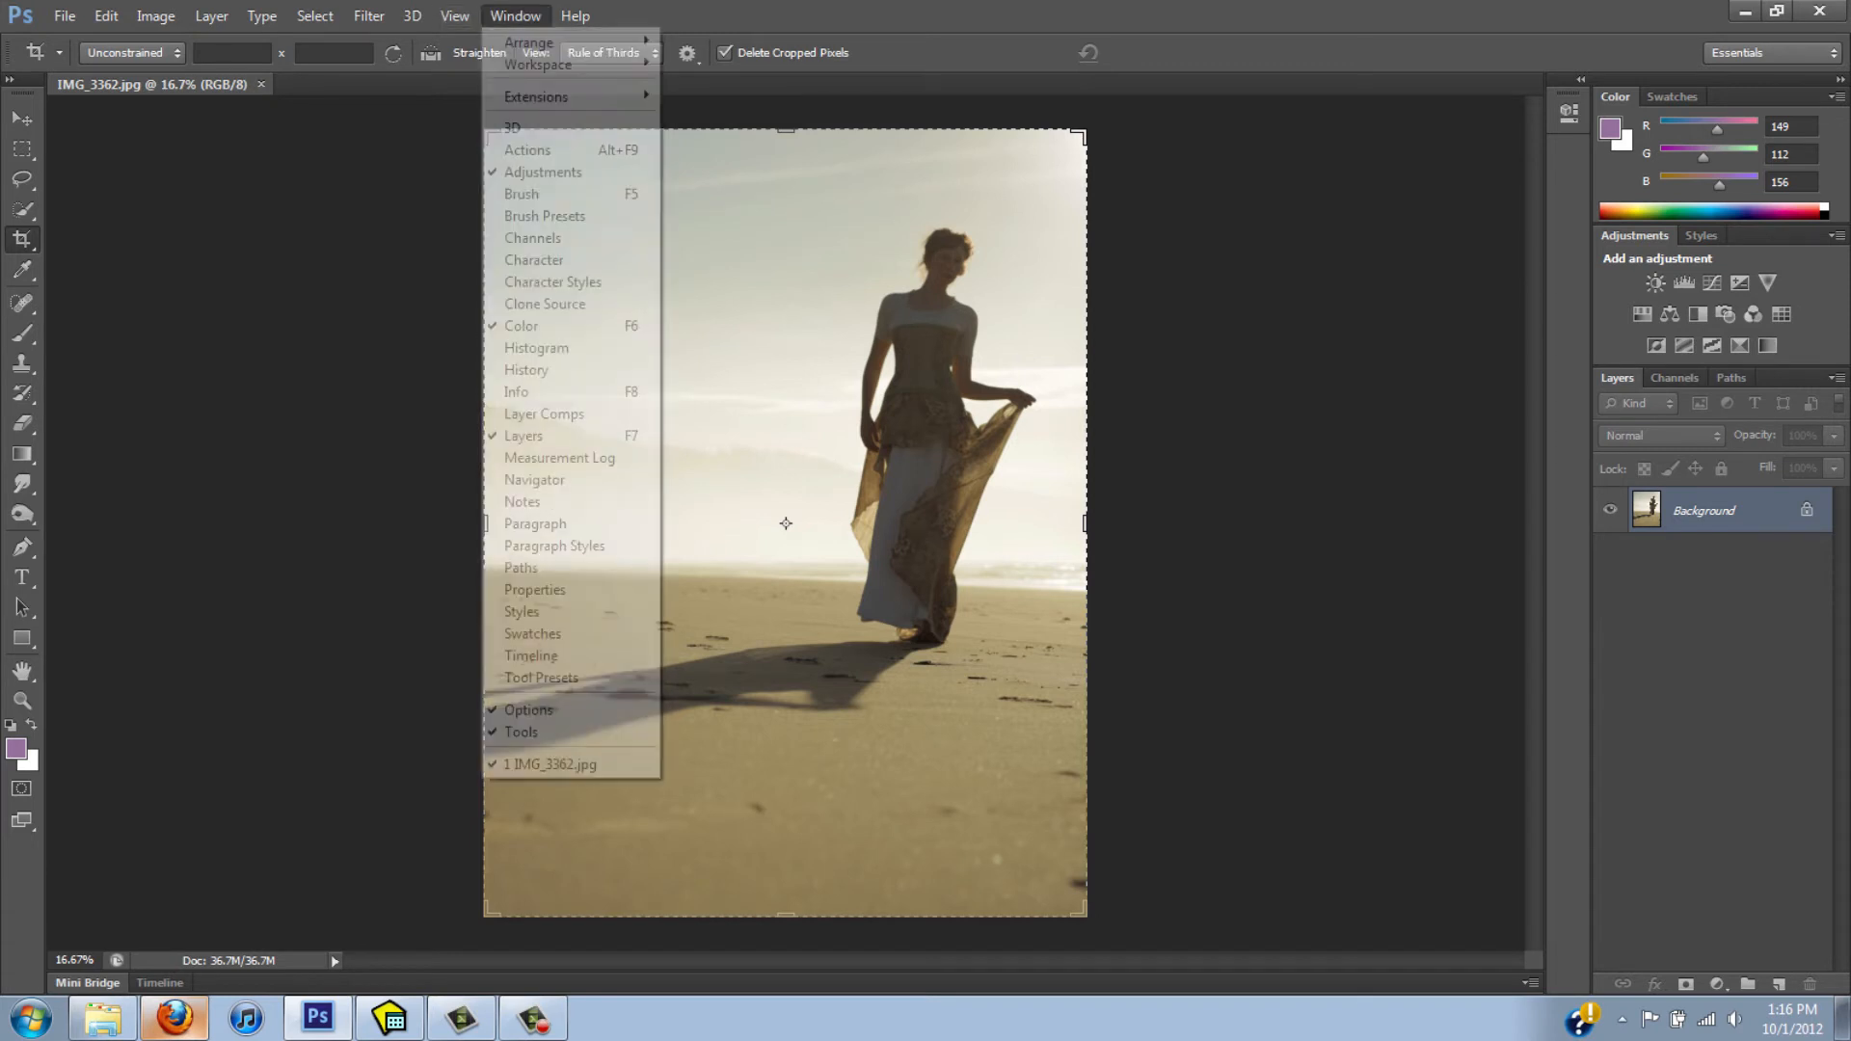
left_click(526, 148)
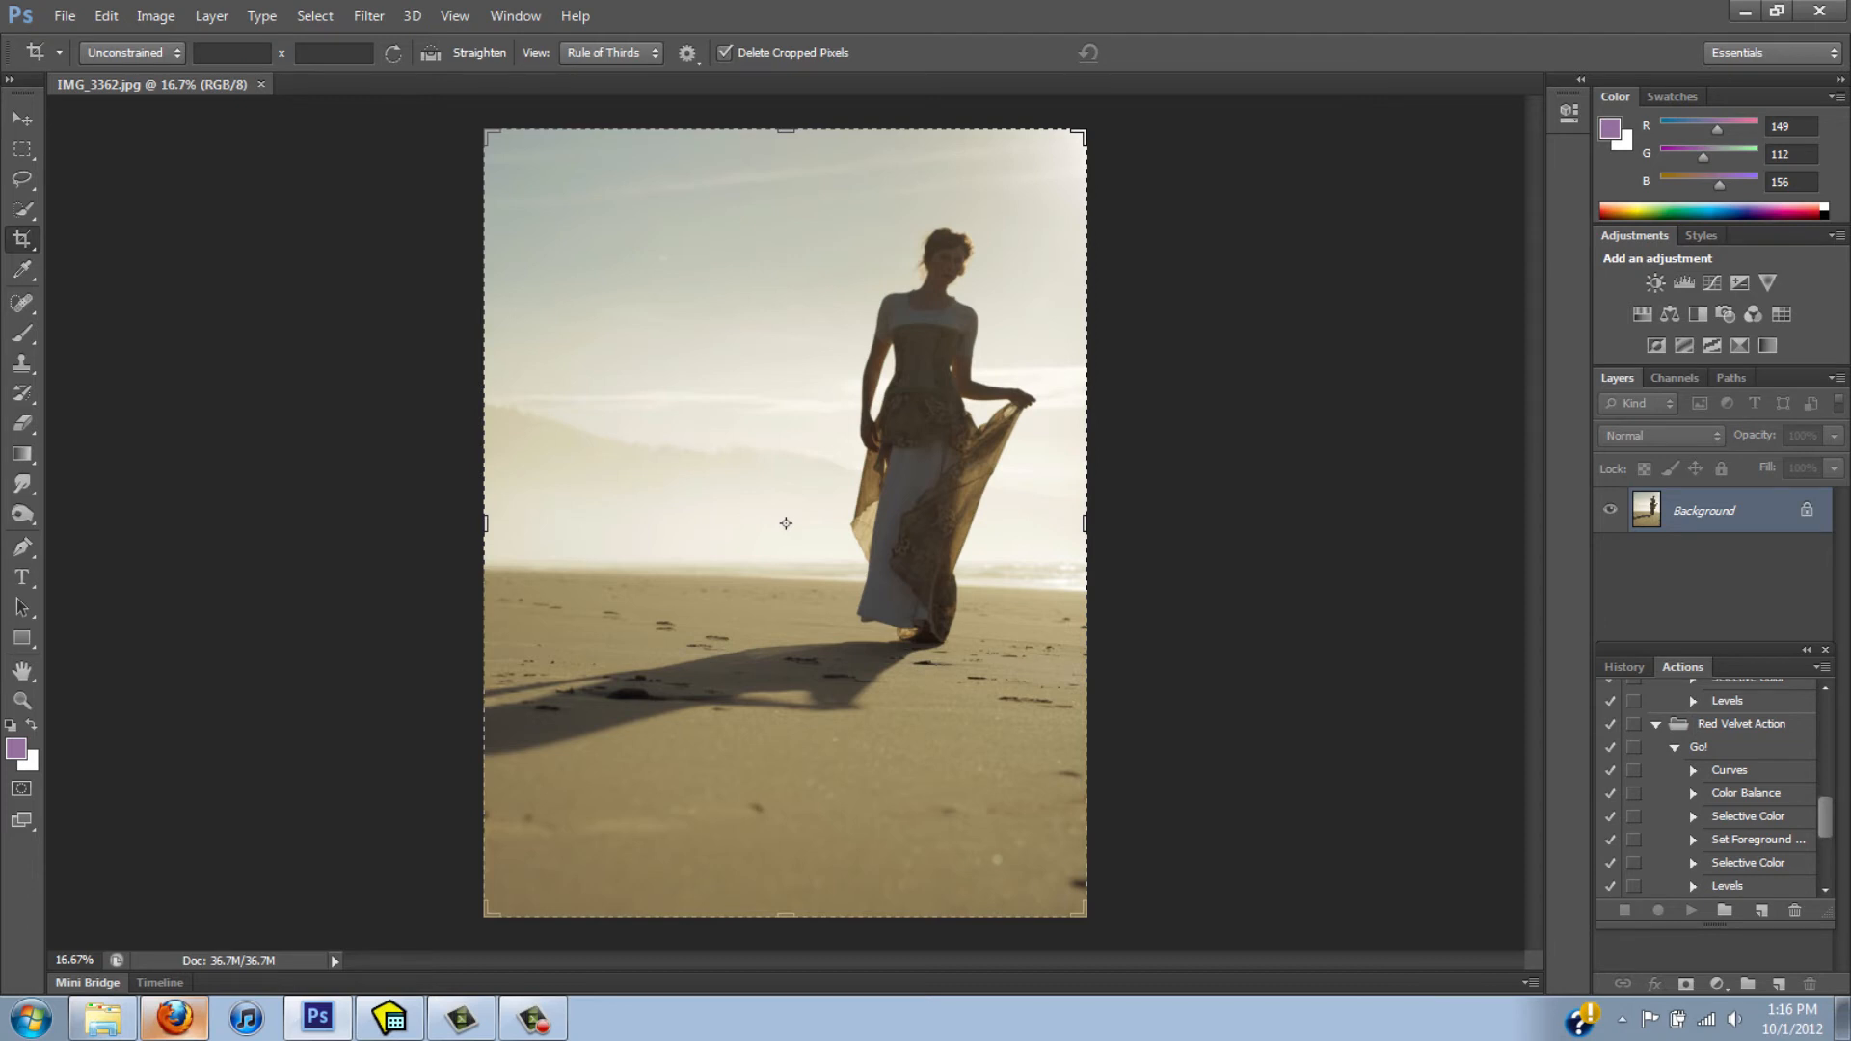
- Select the Go! action in the Red Velvet Action set and play it
left_click(1698, 746)
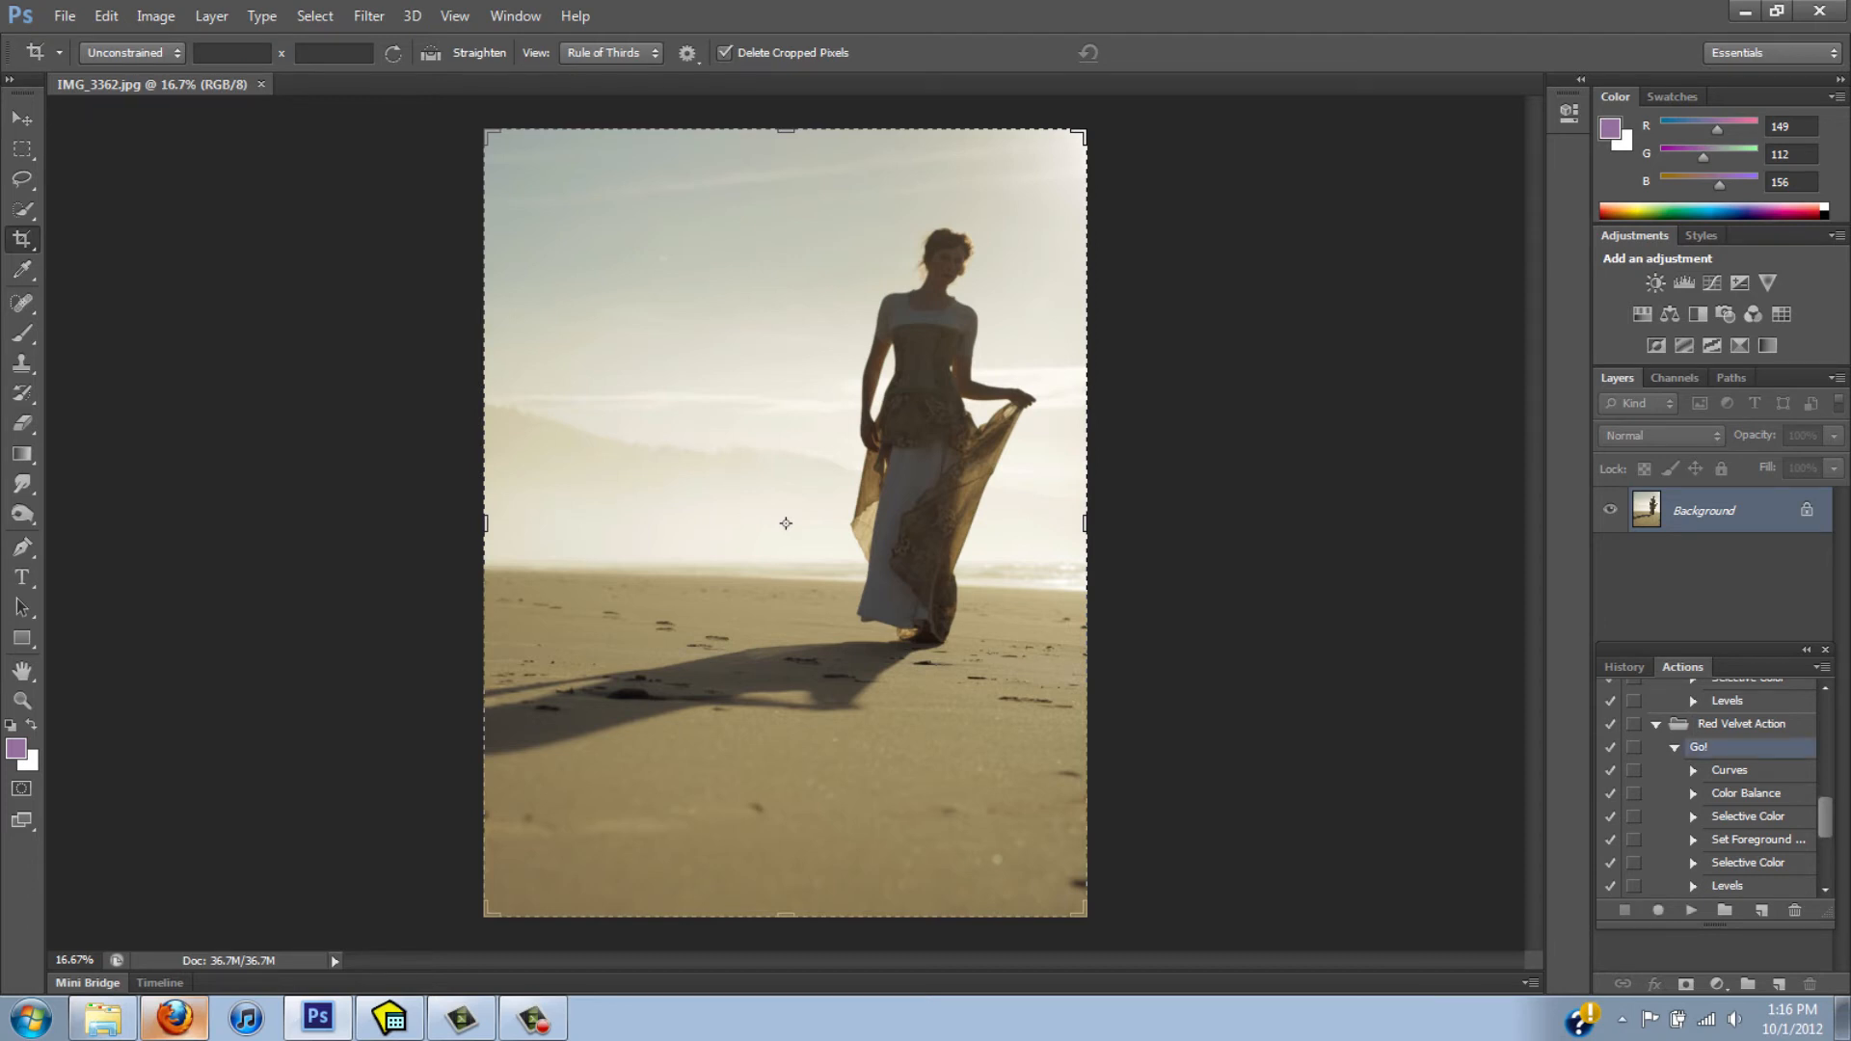
left_click(1690, 910)
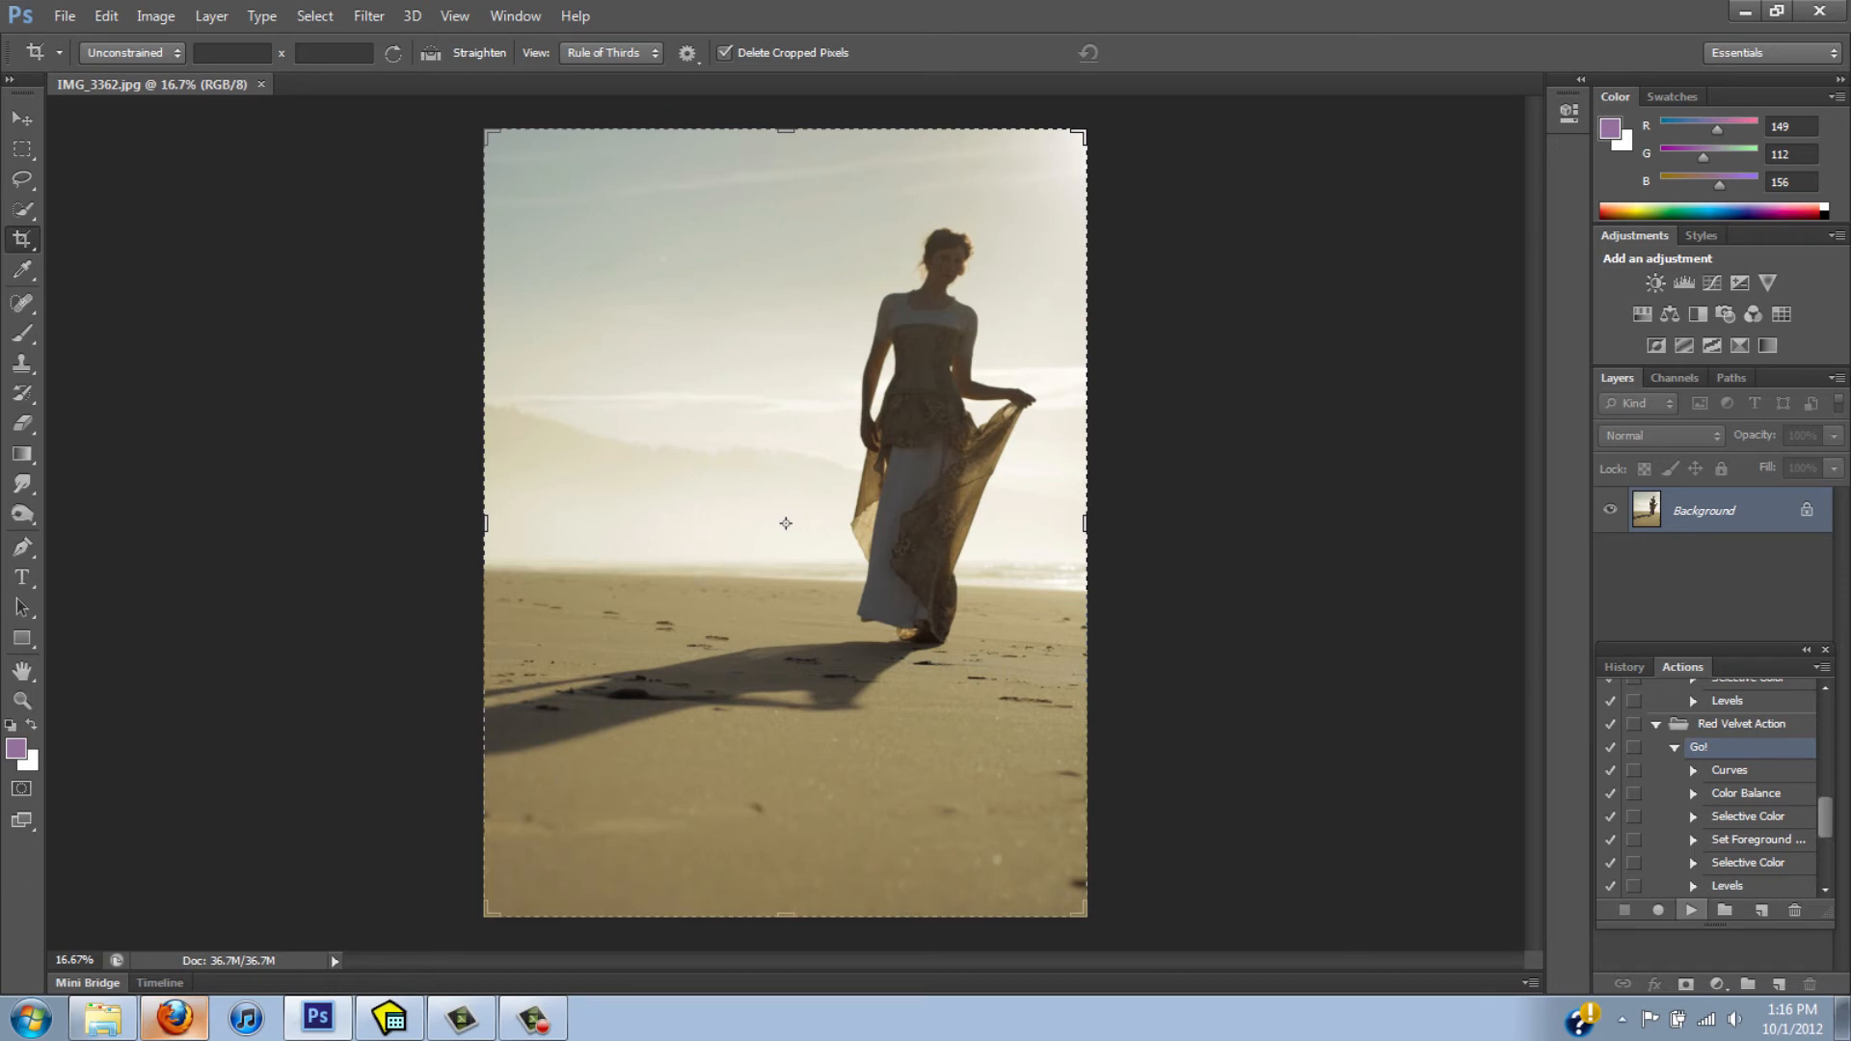